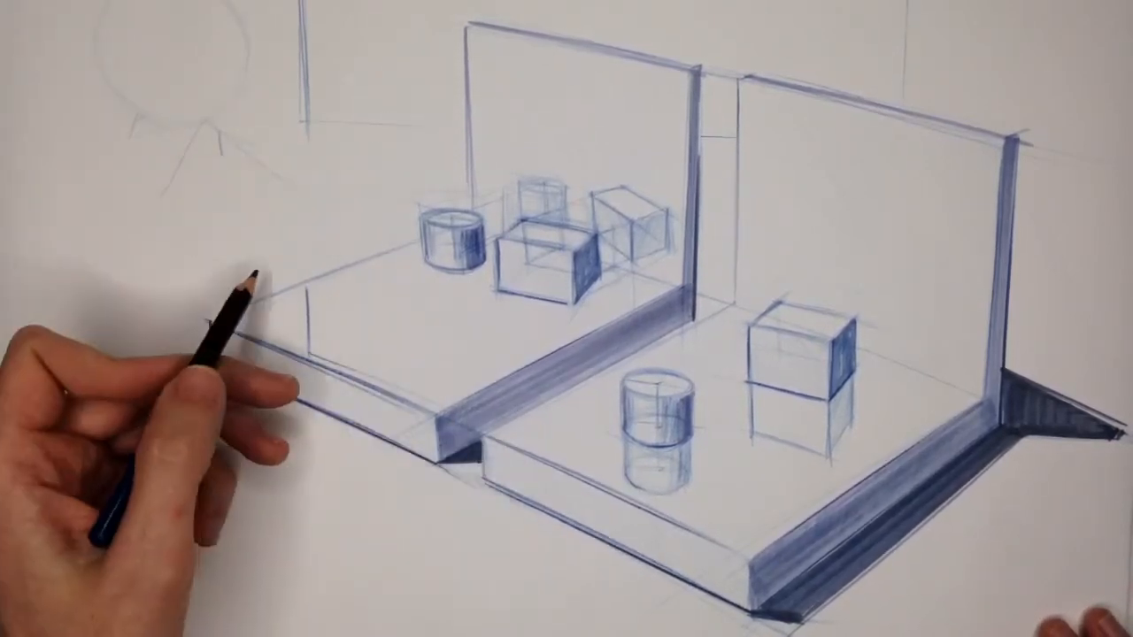
{"action": "mouse_move", "coordinate": [177, 443]}
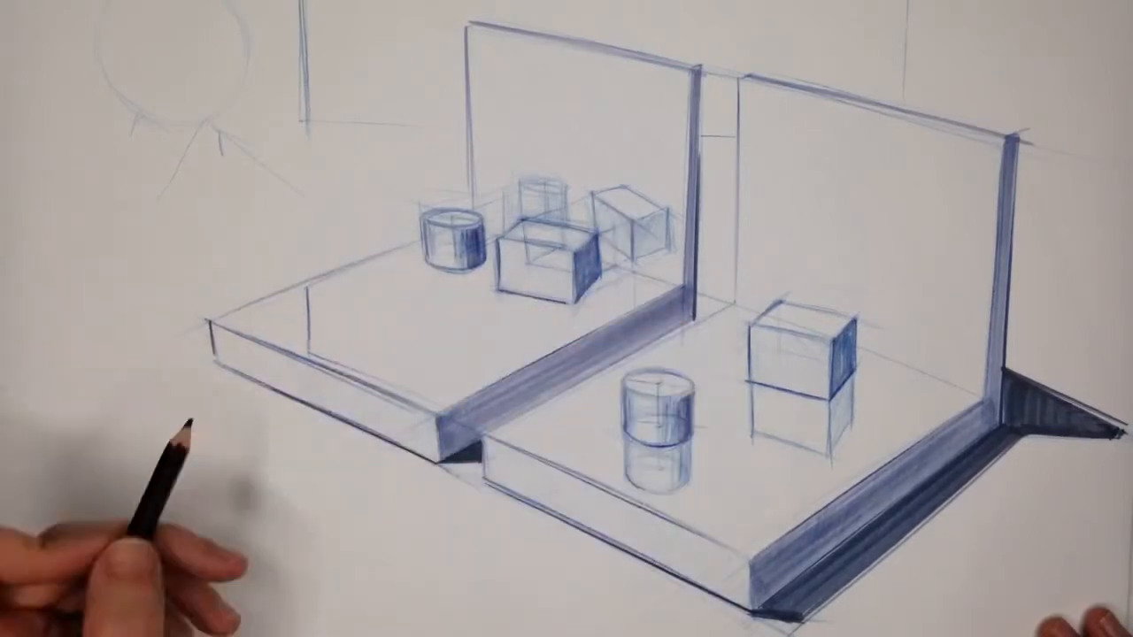